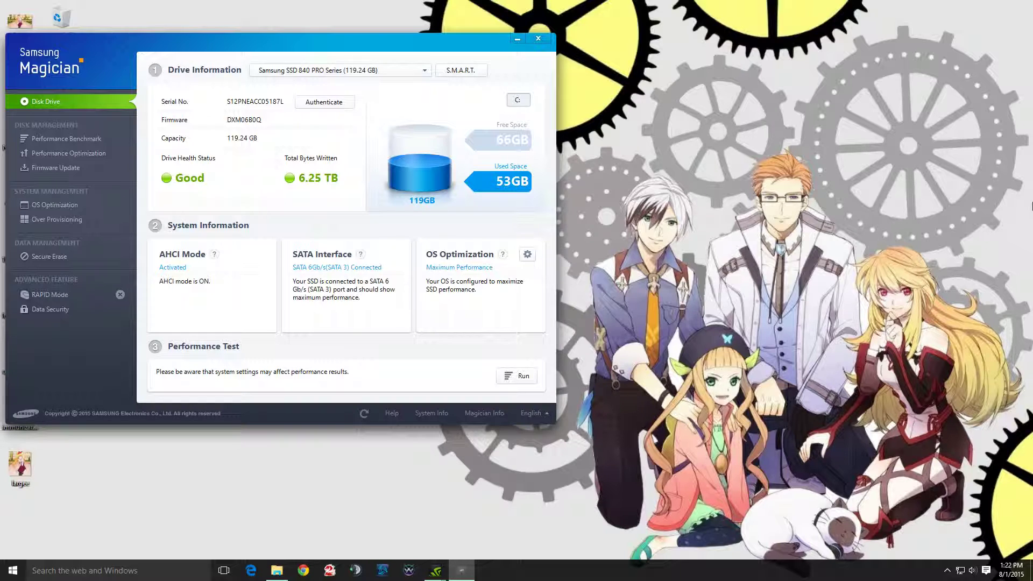
{"action": "mouse_move", "coordinate": [520, 73]}
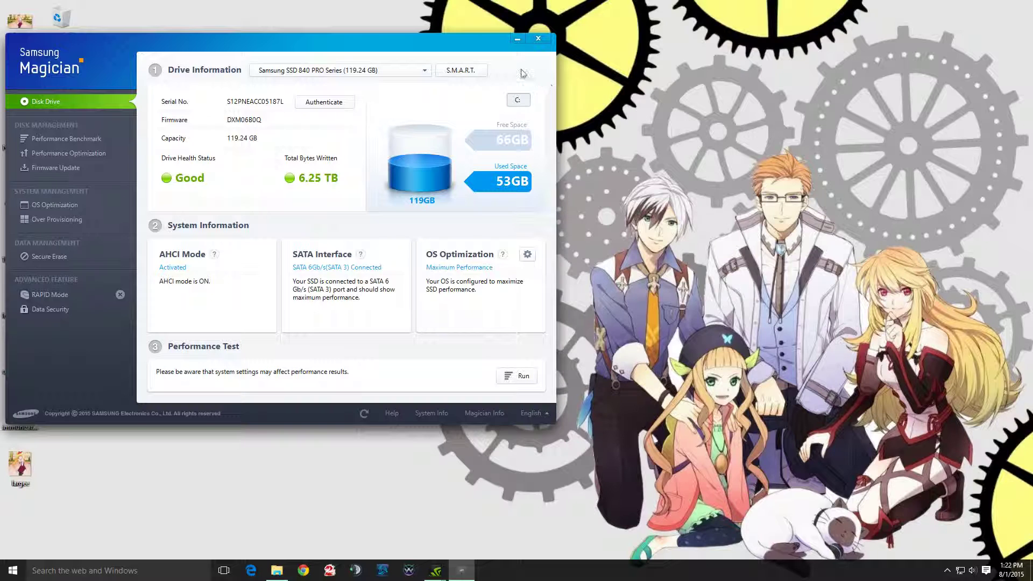
{"action": "mouse_move", "coordinate": [79, 168]}
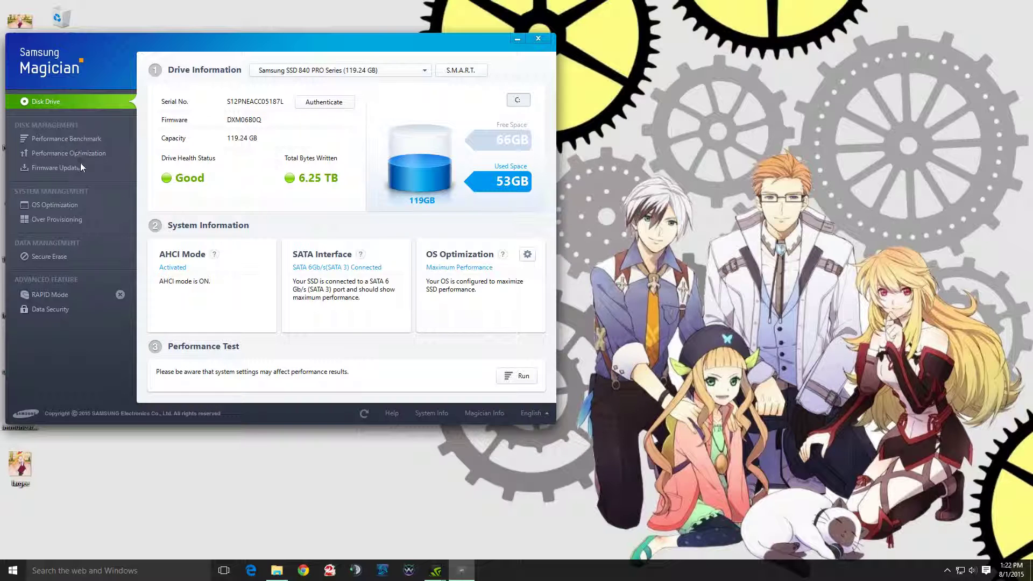
{"action": "mouse_move", "coordinate": [120, 249]}
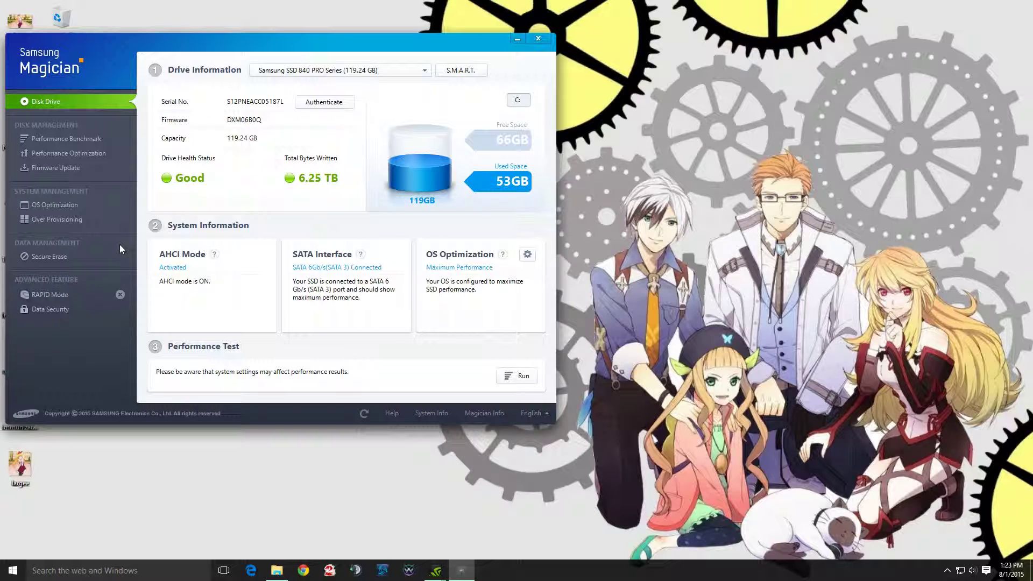
{"action": "mouse_move", "coordinate": [173, 262]}
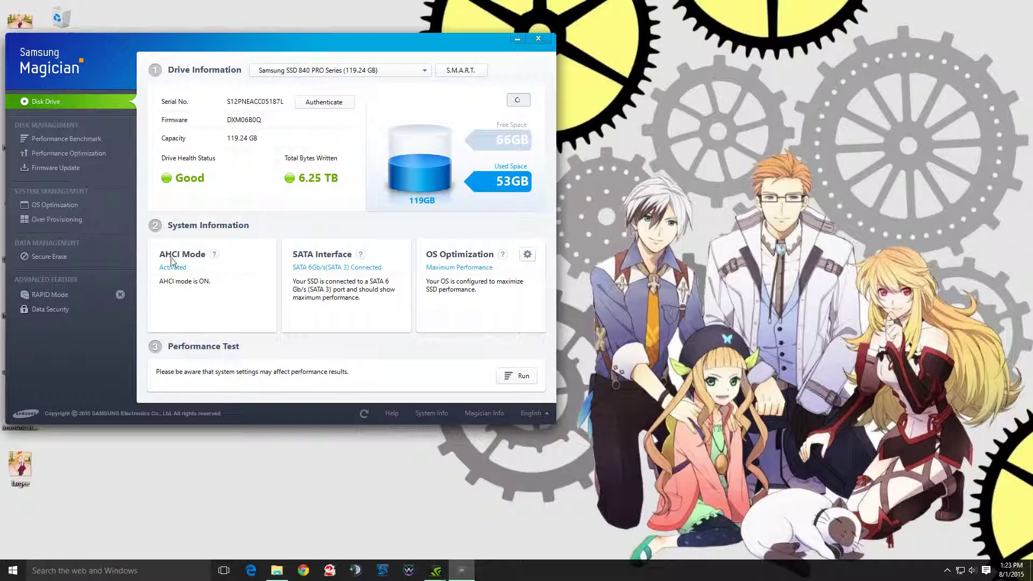
{"action": "mouse_move", "coordinate": [208, 270]}
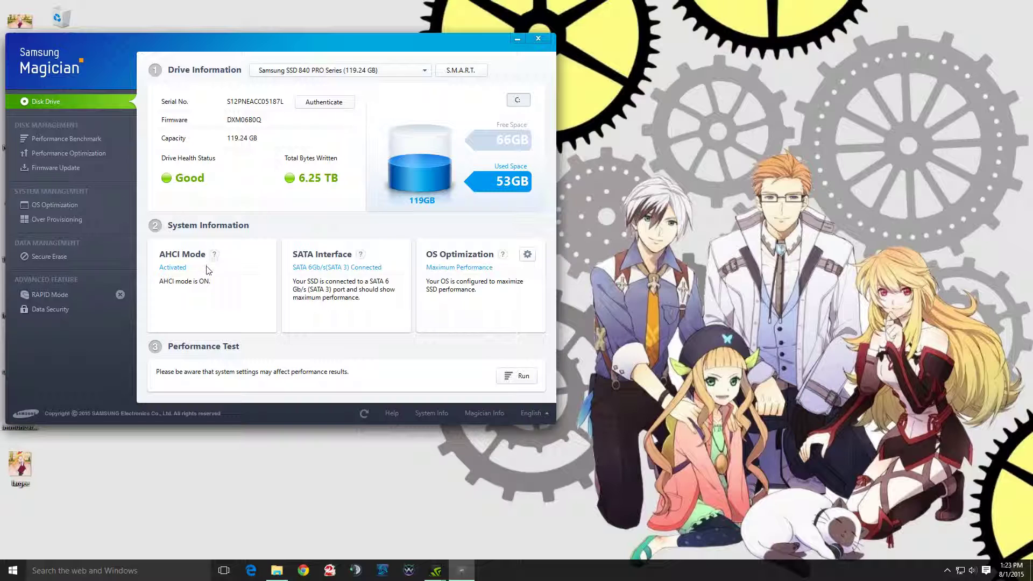
{"action": "mouse_move", "coordinate": [199, 290]}
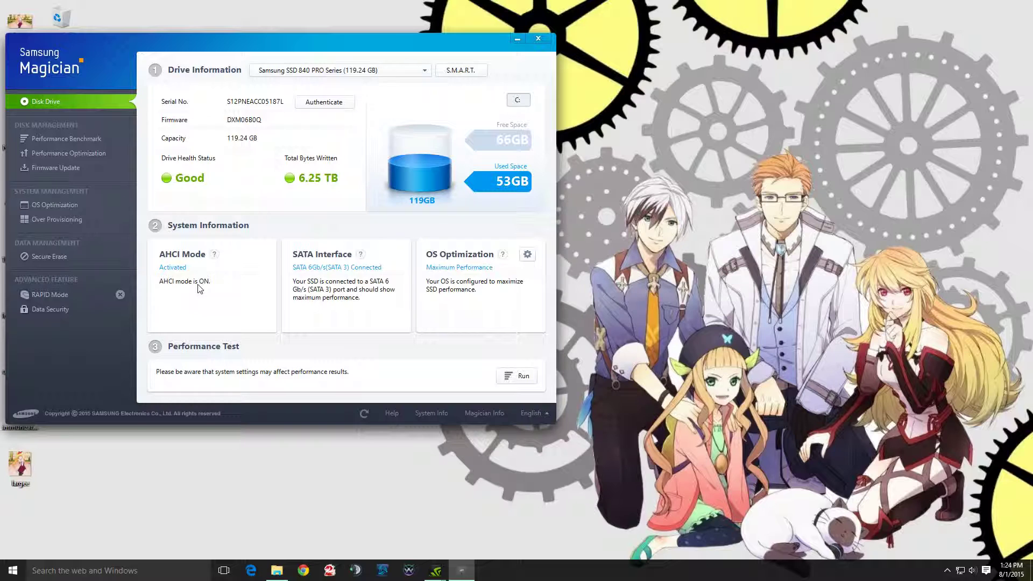
{"action": "mouse_move", "coordinate": [293, 308]}
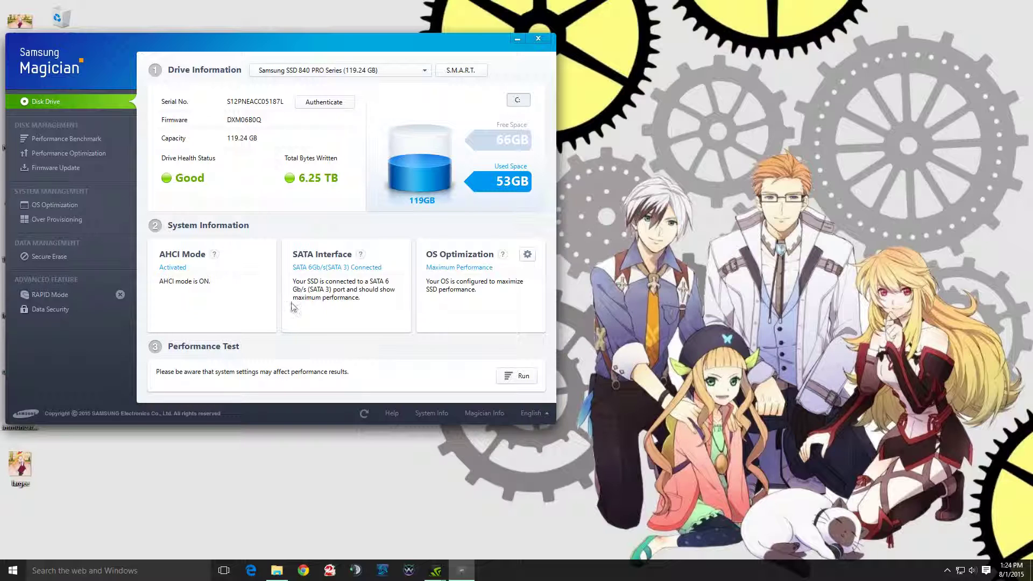